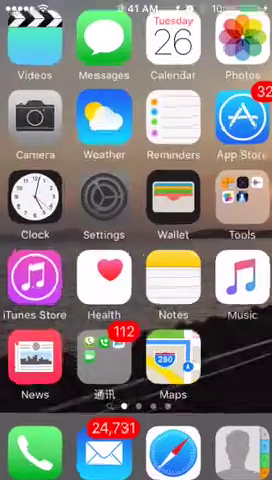
Step: Reach the About page showing the phone named MI Installer, version 9.3.1
click(100, 202)
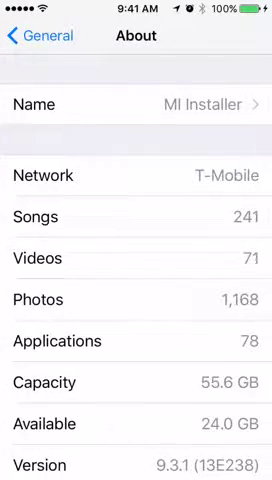
click(136, 104)
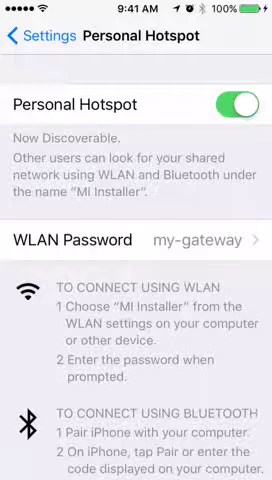
scroll(down, 3)
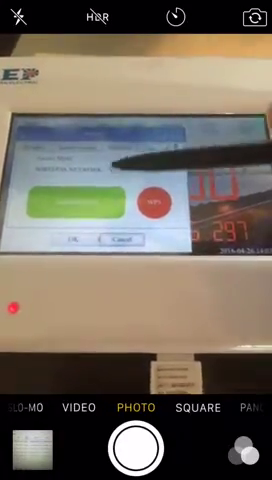
mouse_move(136, 240)
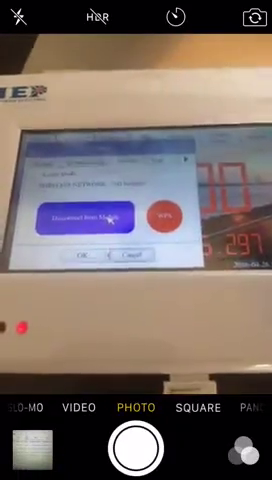
Step: Leave the camera after filming the gateway's prompt dialog and return to hotspot settings
key(home)
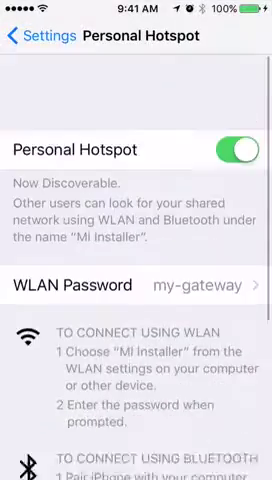
scroll(down, 3)
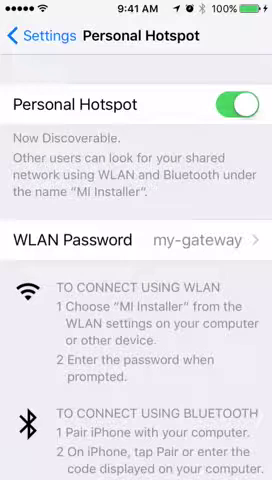
scroll(down, 3)
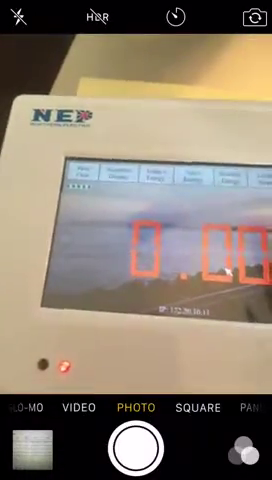
Step: Leave the camera after filming the gateway's main display with red readout digits
key(home)
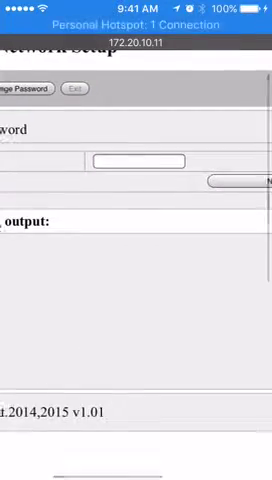
Step: On the gateway's WLAN Settings page, clear the existing SSID MI Installer
click(140, 160)
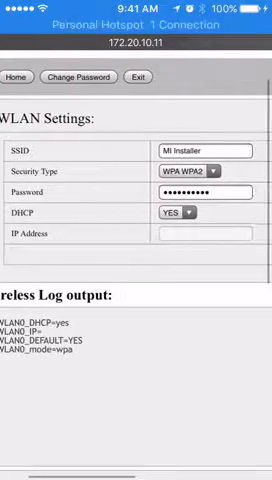
click(200, 150)
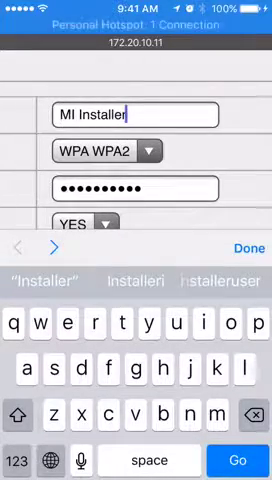
key(backspace)
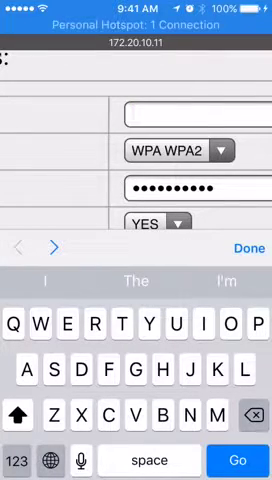
Step: Enter home-router as the new SSID
text(Home)
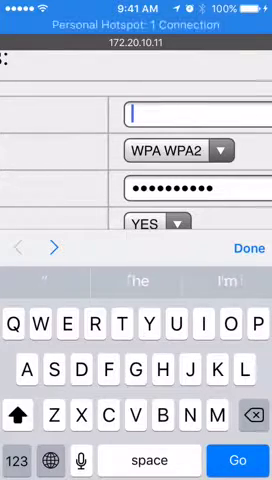
text(home-)
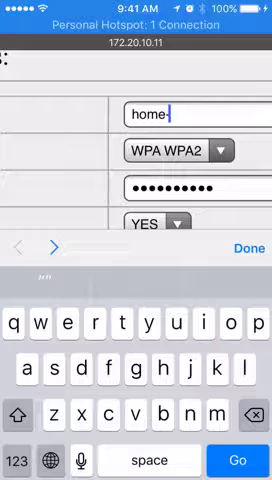
text(rd)
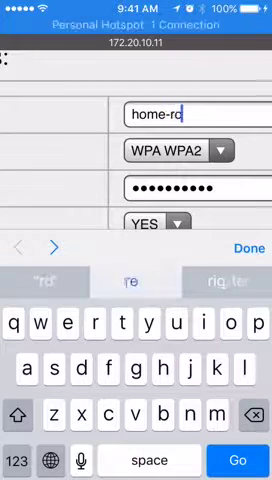
text(uter)
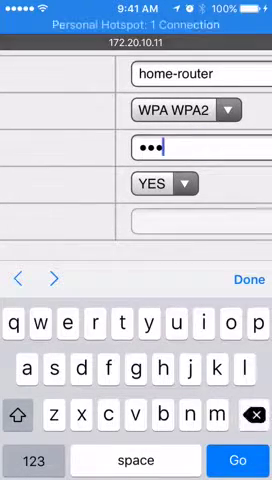
Step: Re-enter the home router's password in the Password field using the number keyboard
click(32, 460)
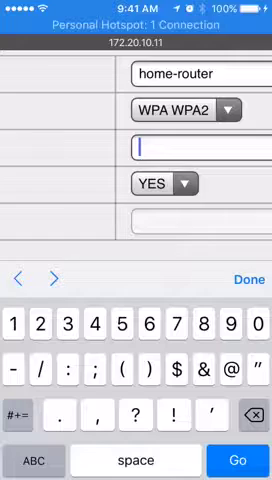
text(3)
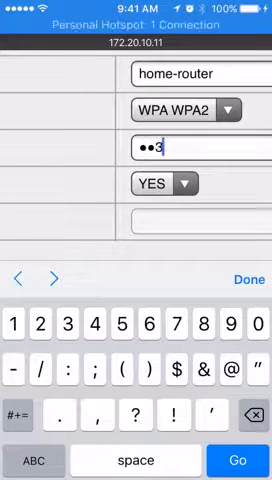
text(7)
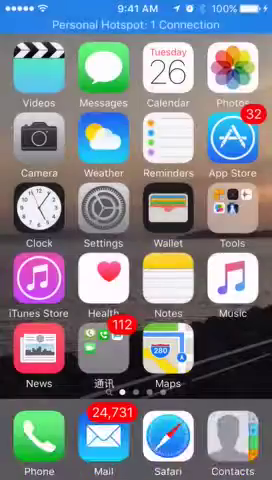
Step: Film the gateway's main display with red readout digits again
click(42, 146)
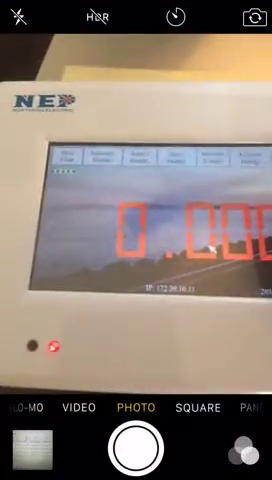